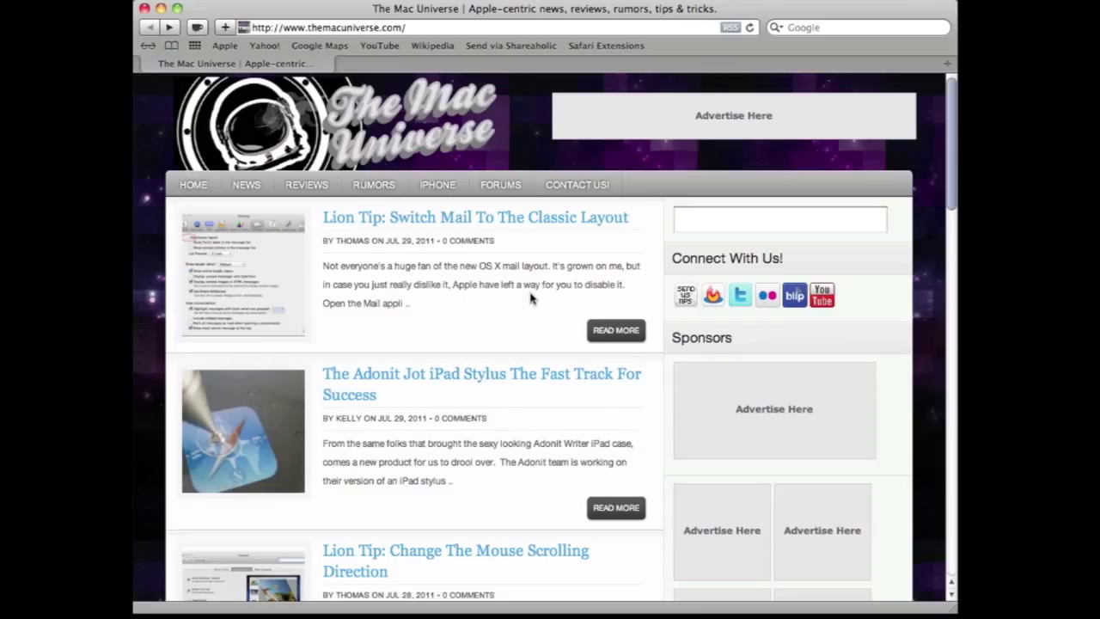
Navigate from The Mac Universe homepage to its forum index via the Forums link
click(500, 184)
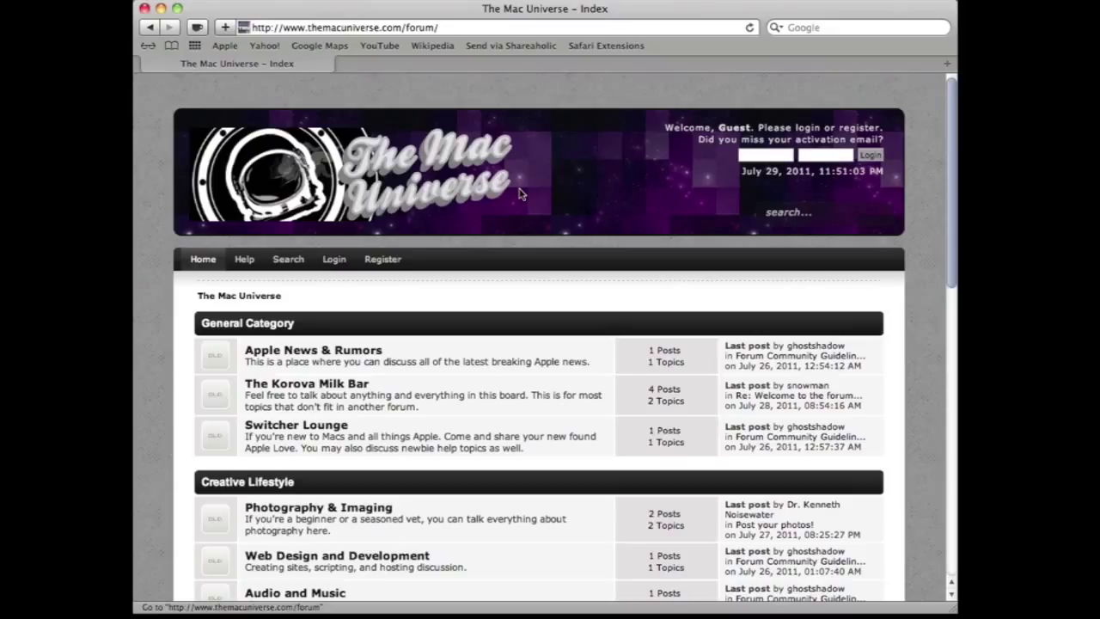